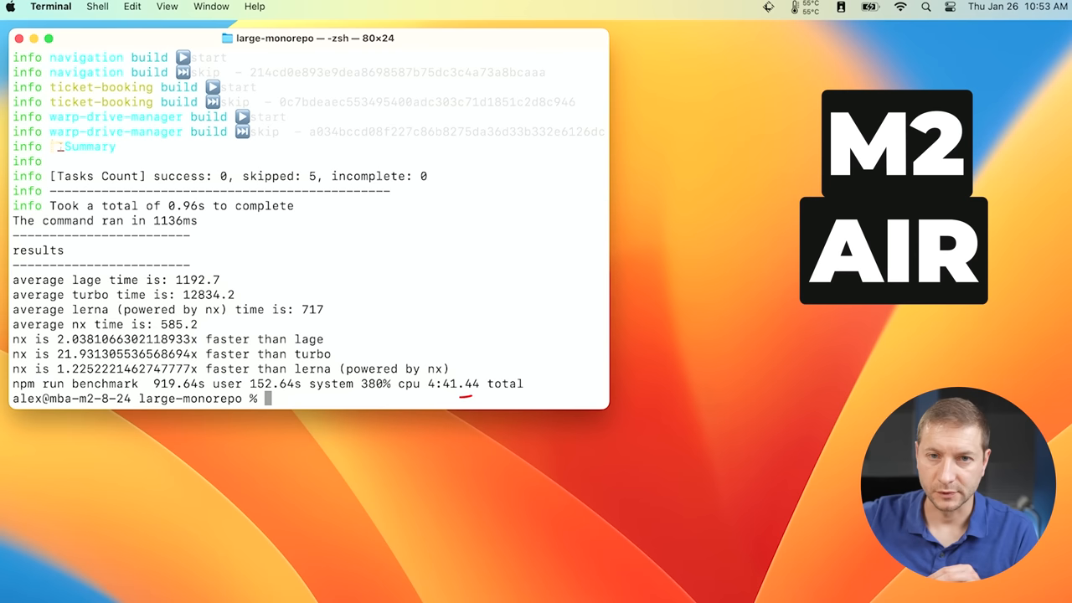
type("time npm run benchmark")
type("cd ..")
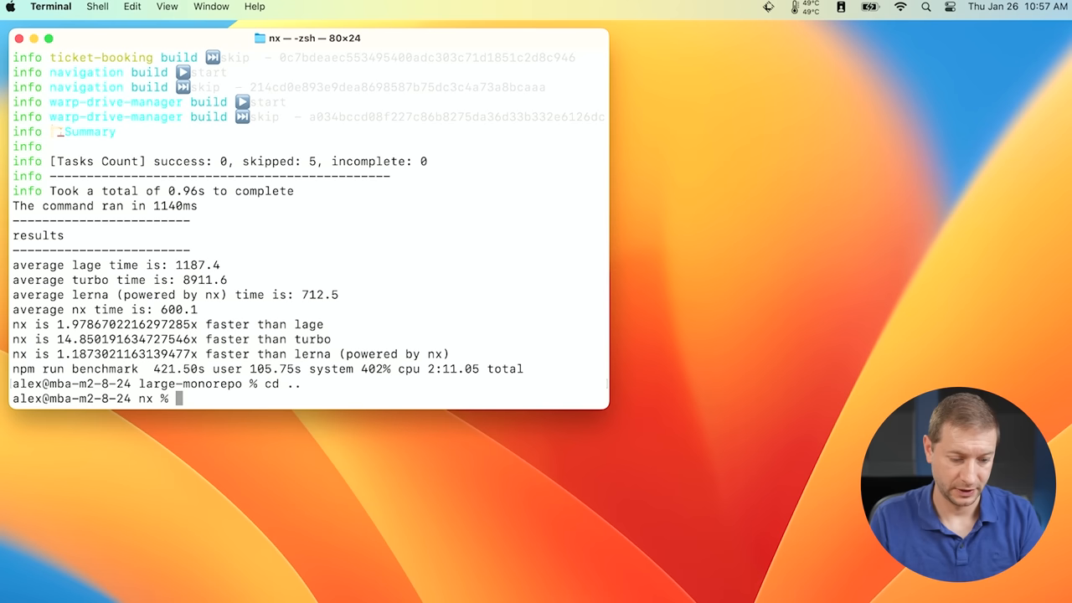
type("time npm run build")
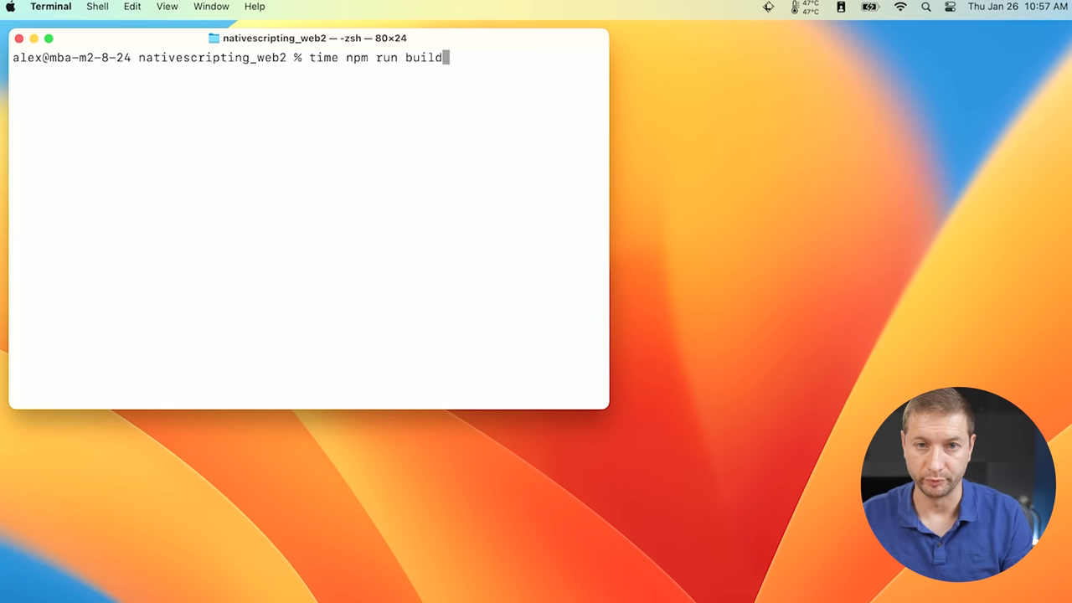